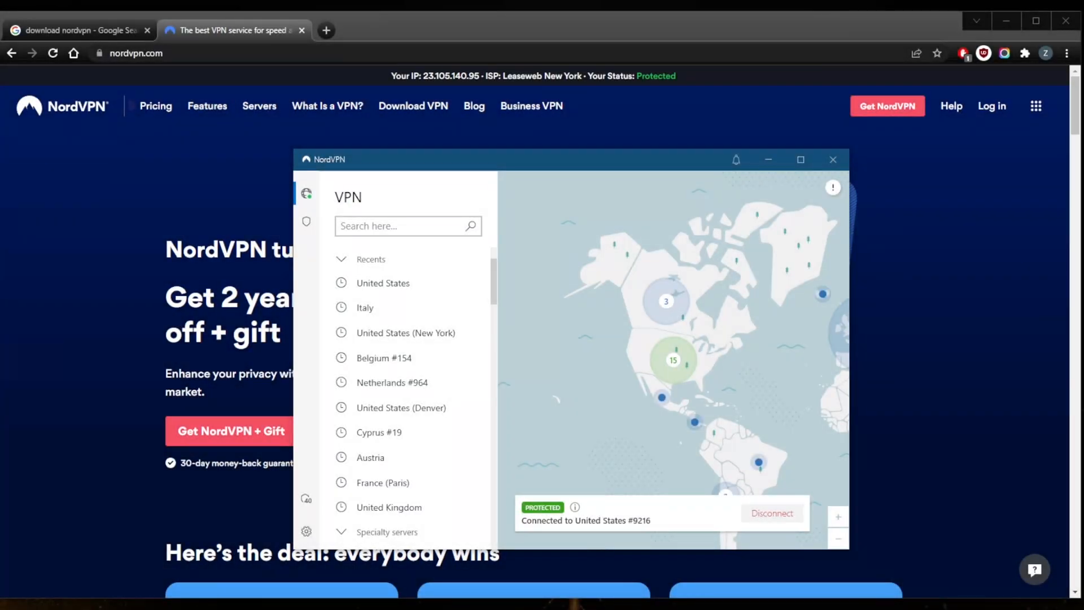
pyautogui.moveTo(538, 341)
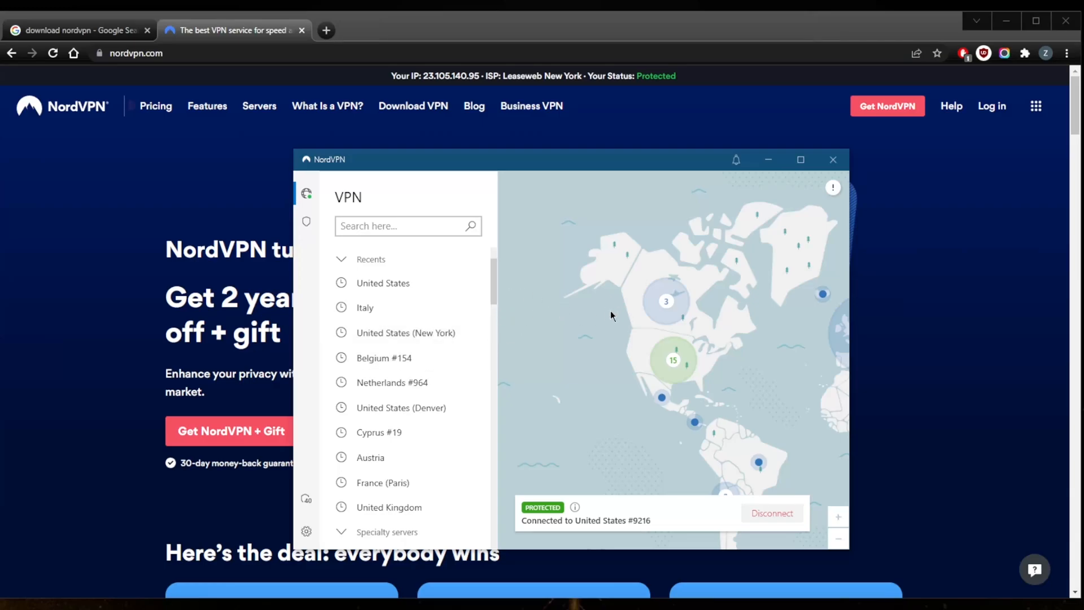
pyautogui.moveTo(620, 339)
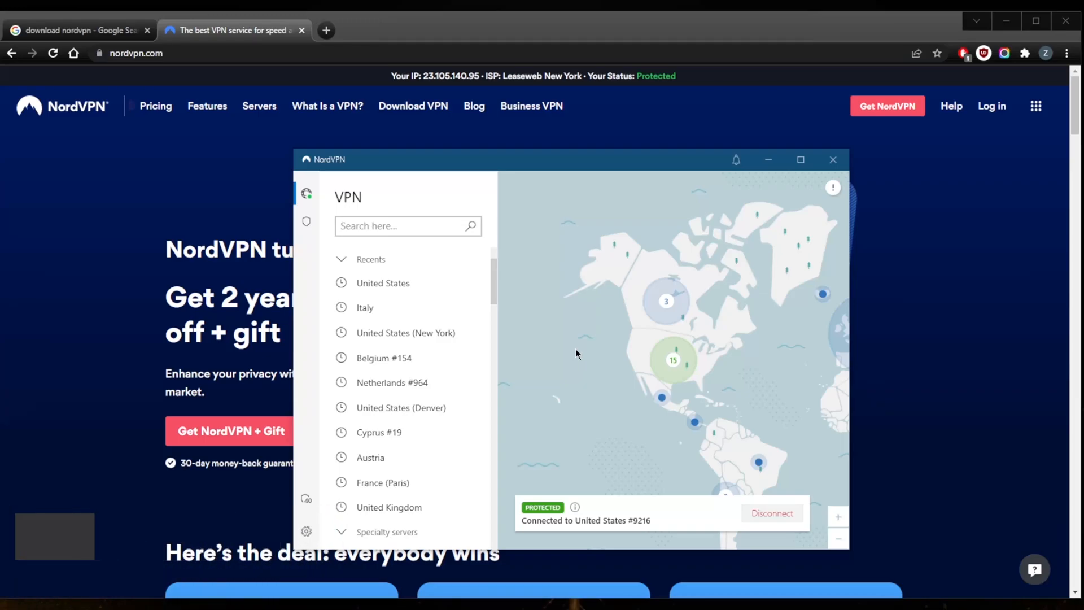
pyautogui.moveTo(546, 357)
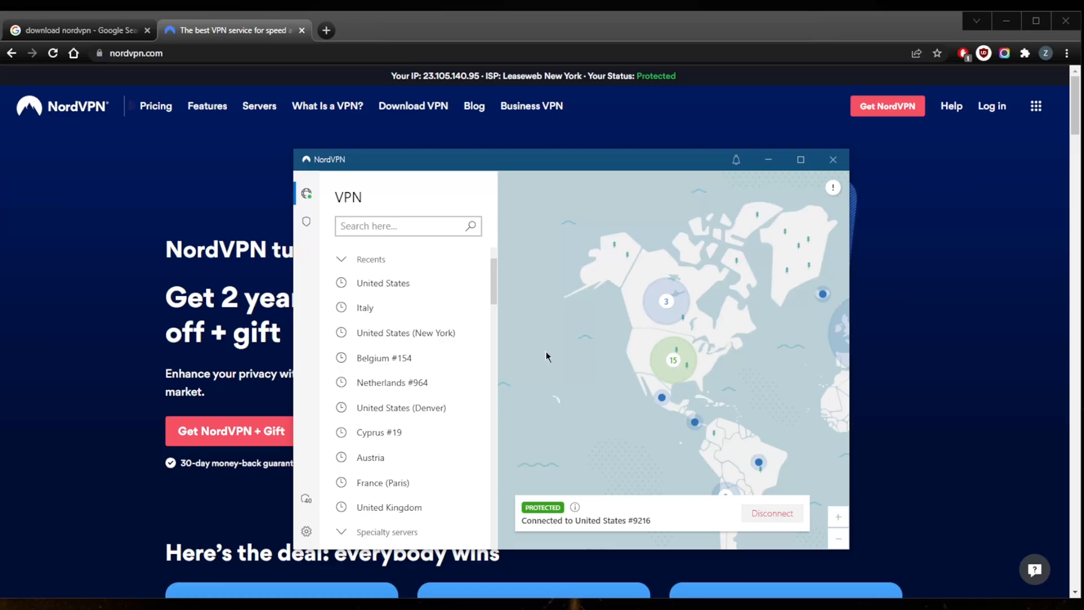
pyautogui.moveTo(105, 259)
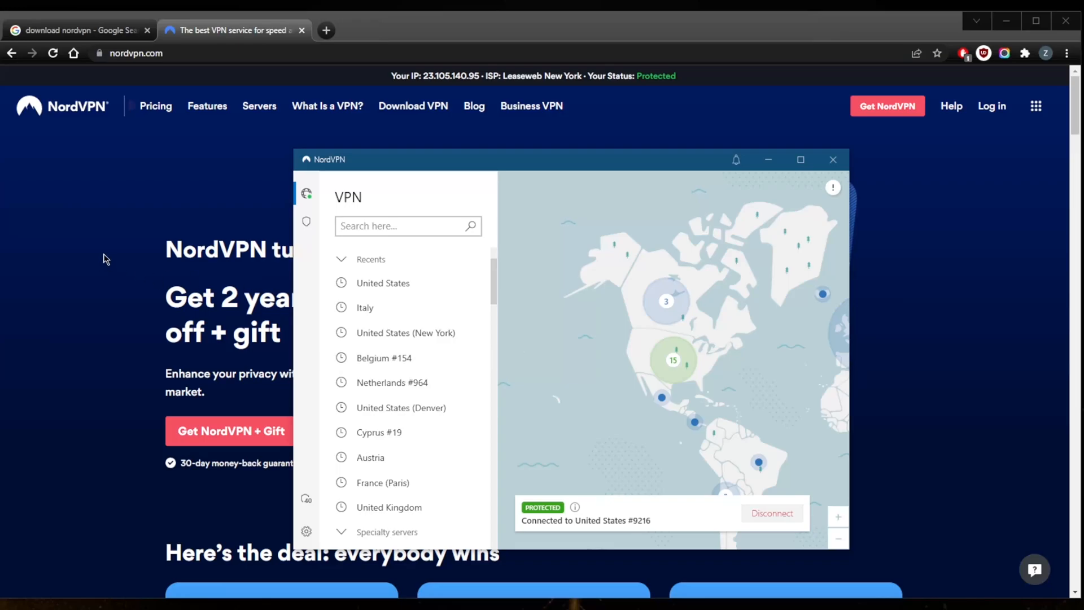
# Close the app window and go to the Windows download page via Download VPN.
pyautogui.click(832, 159)
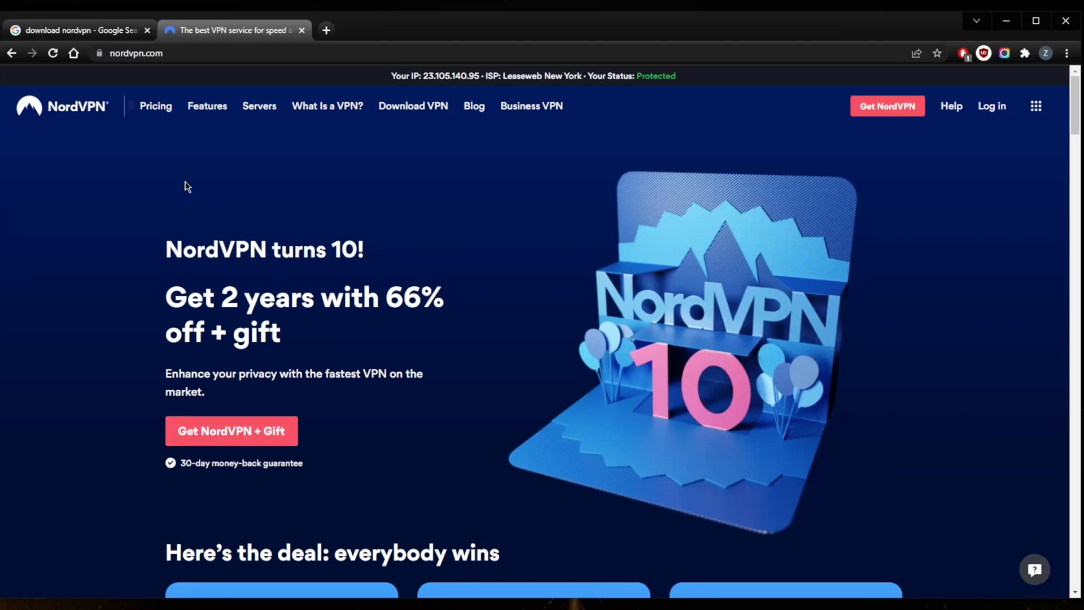
pyautogui.moveTo(412, 106)
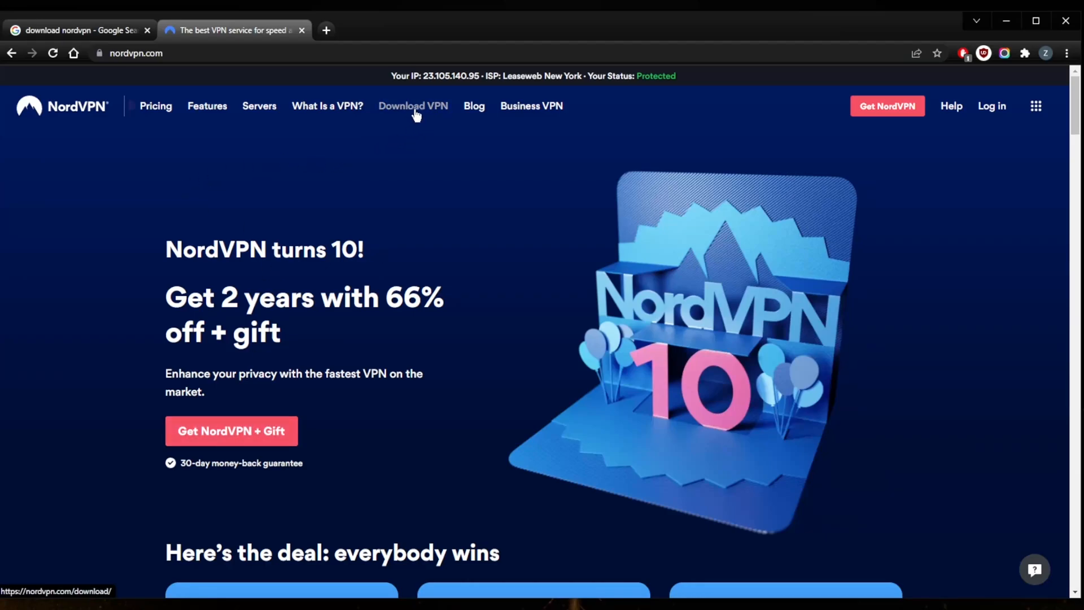
pyautogui.click(413, 106)
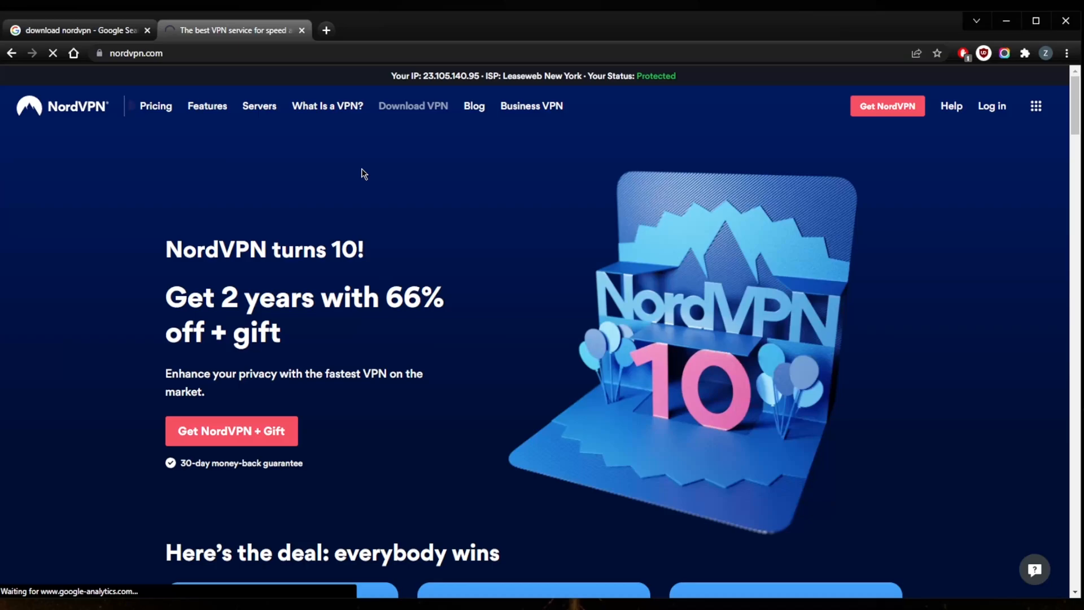
pyautogui.click(413, 106)
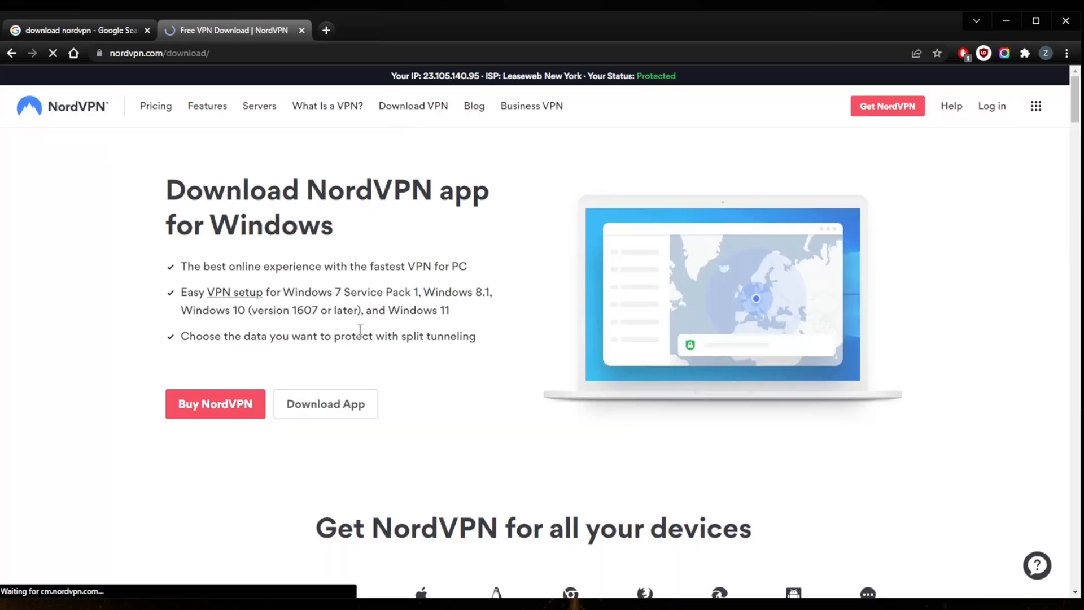
pyautogui.scroll(-3)
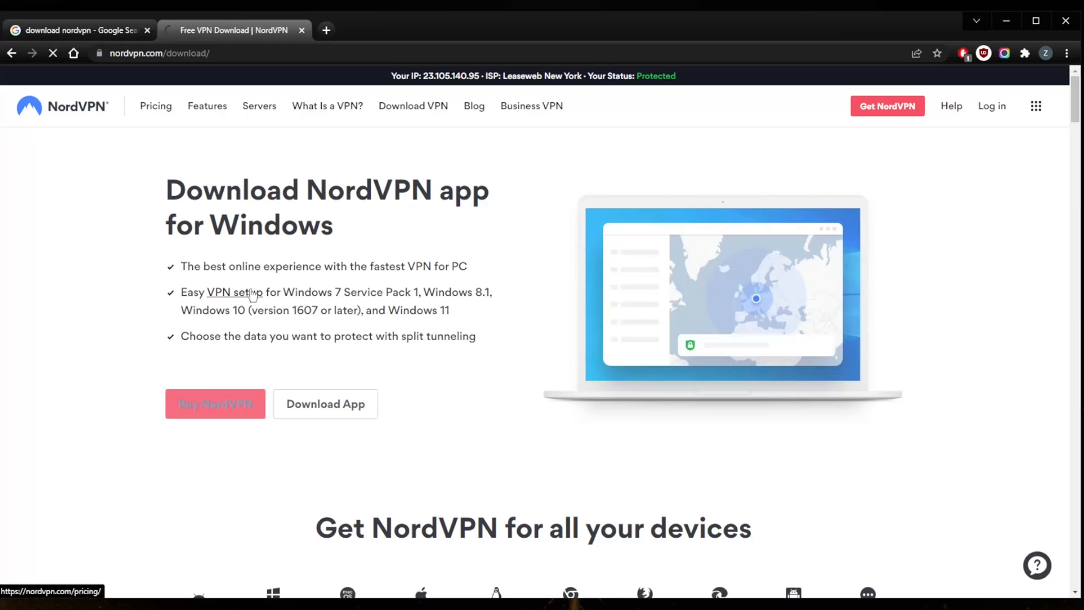
pyautogui.moveTo(332, 282)
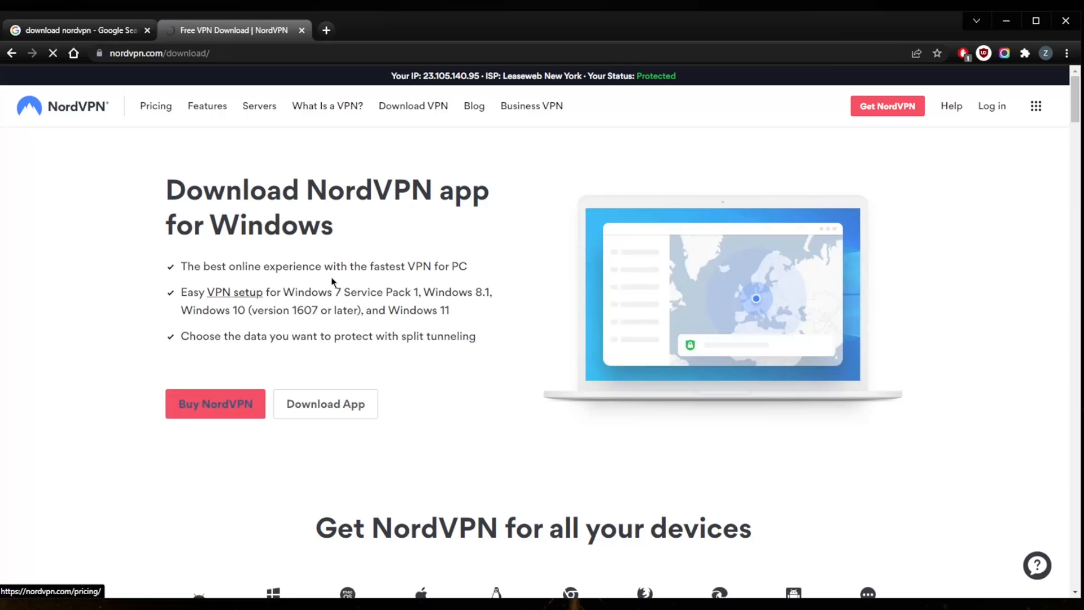
# Open the pricing plans from Buy NordVPN: 2-year $3.99, 1-year $4.99, 1-month $11.99.
pyautogui.click(215, 403)
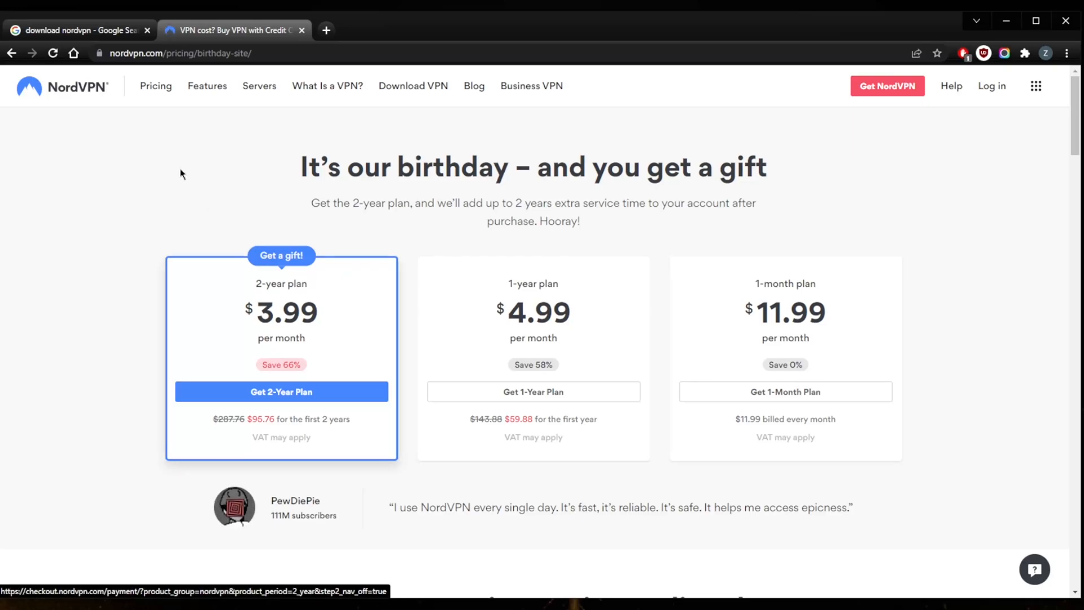
pyautogui.moveTo(329, 196)
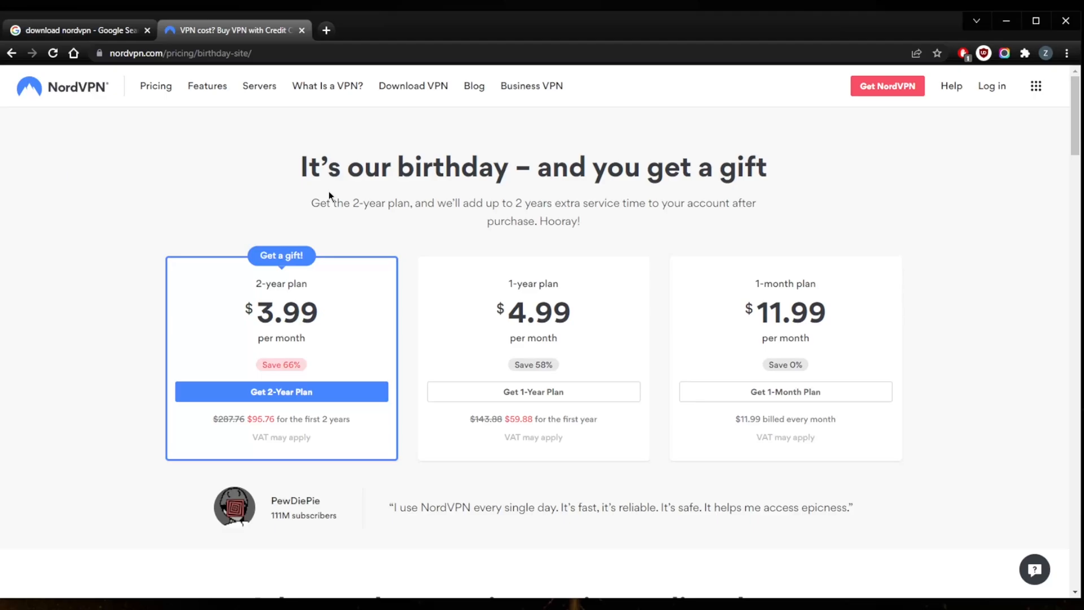
pyautogui.click(76, 30)
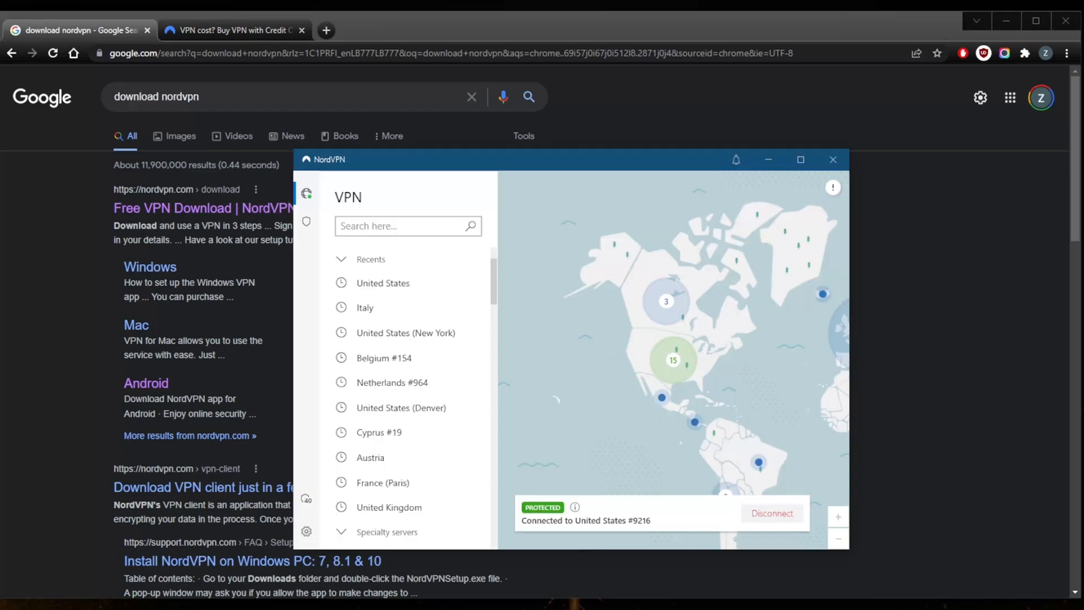
# View the app's General settings showing version 6.43.5.0, then close the app window.
pyautogui.click(306, 531)
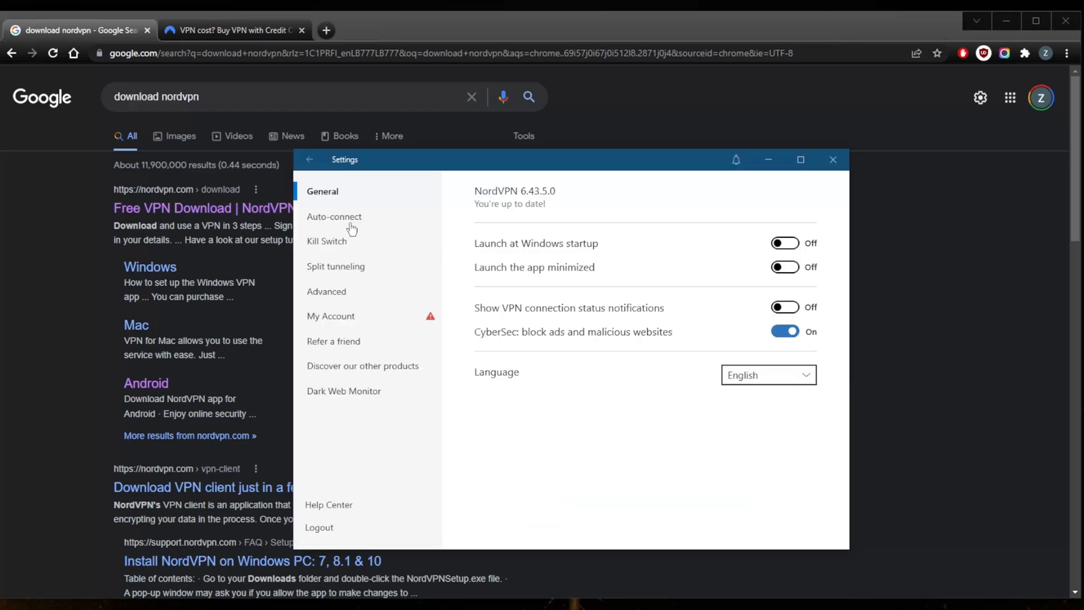
pyautogui.click(832, 159)
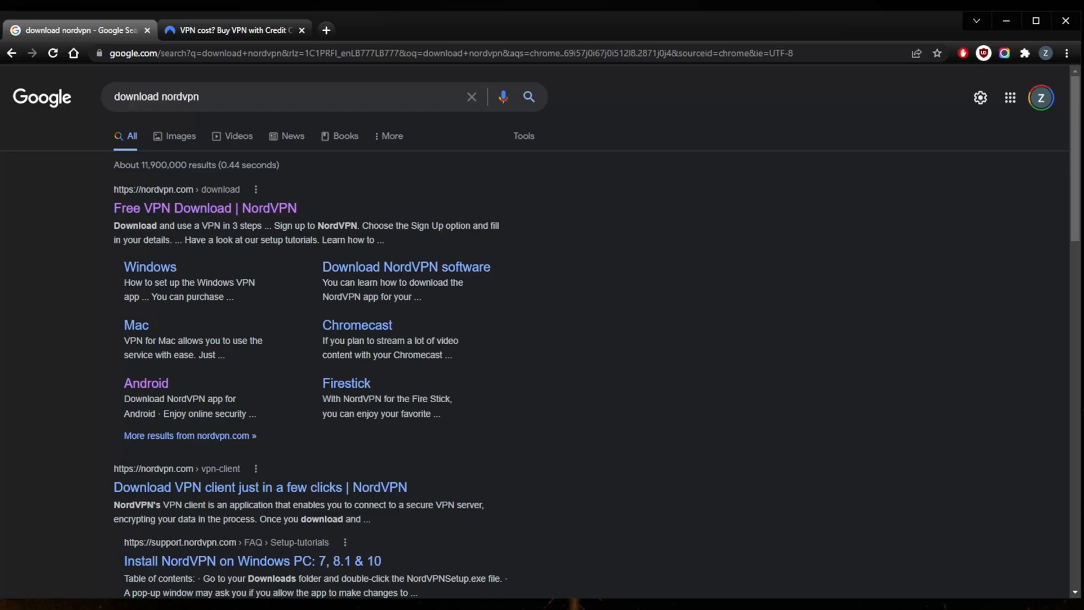
pyautogui.moveTo(234, 235)
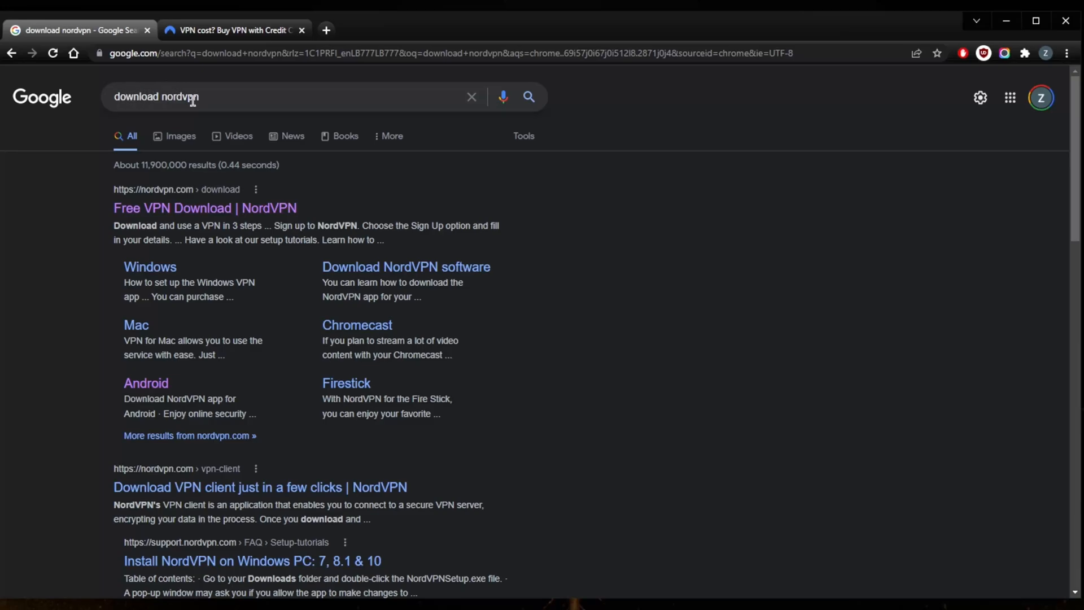
pyautogui.moveTo(146, 277)
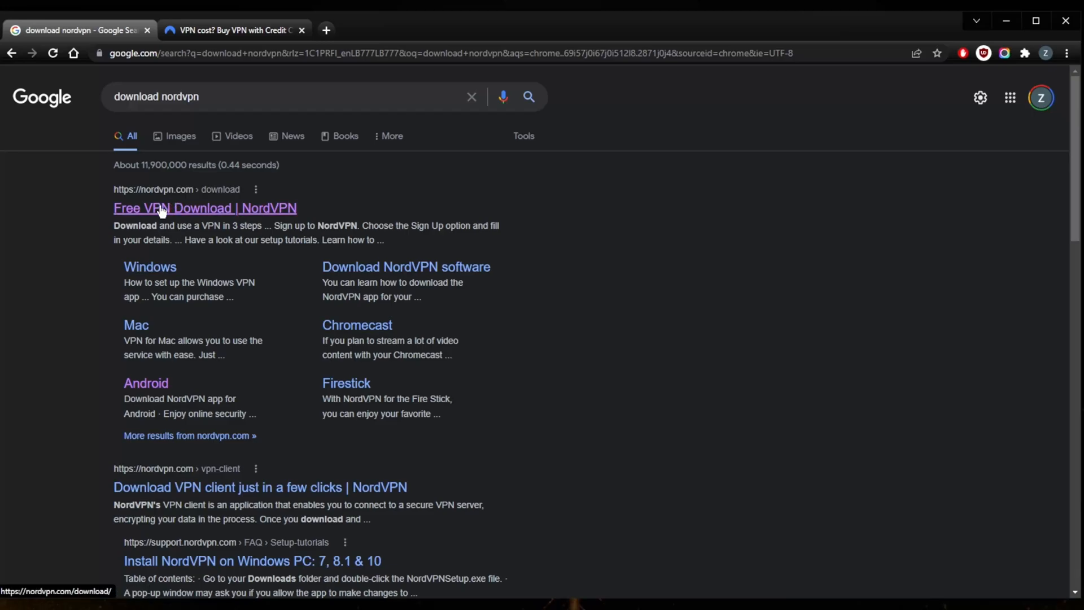
# Open the Free VPN Download | NordVPN result from the 'download nordvpn' search.
pyautogui.click(205, 207)
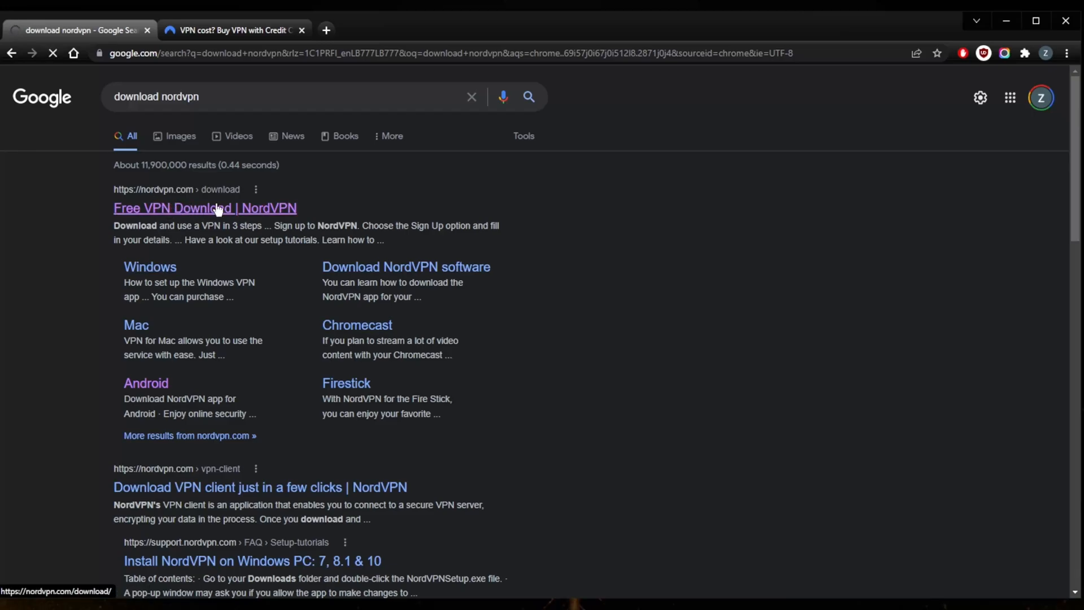
# Start downloading the NordVPNSetup.exe installer via Download App on the Windows page.
pyautogui.click(205, 207)
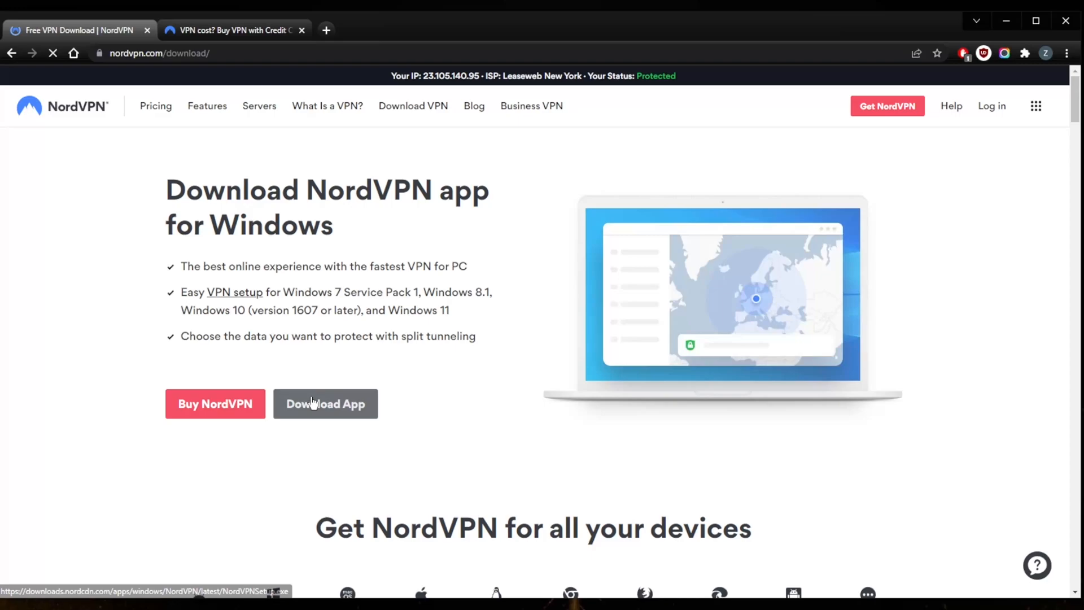
pyautogui.click(324, 403)
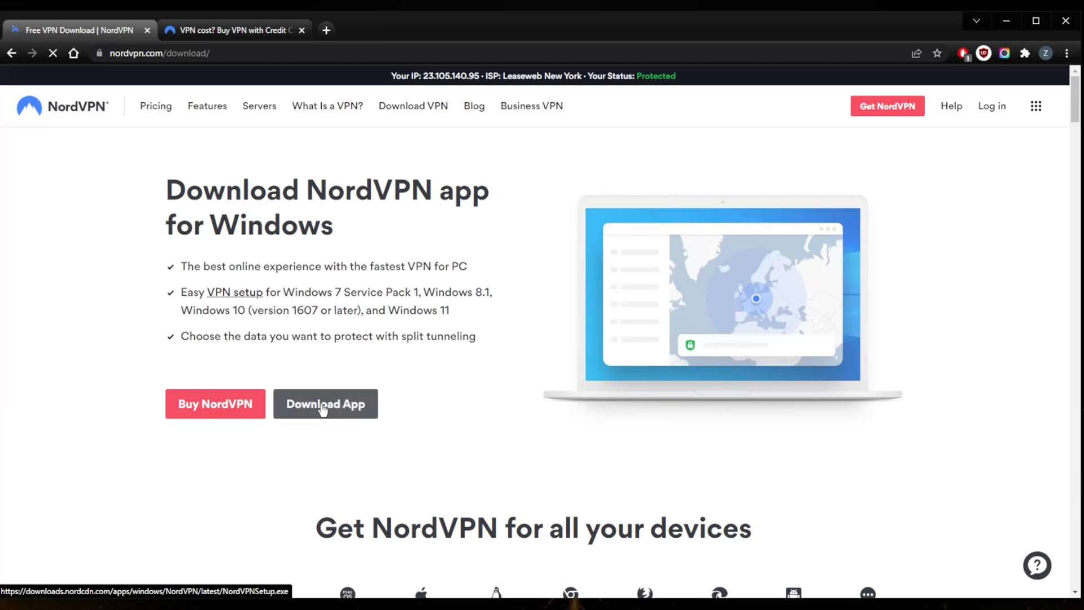
pyautogui.click(325, 404)
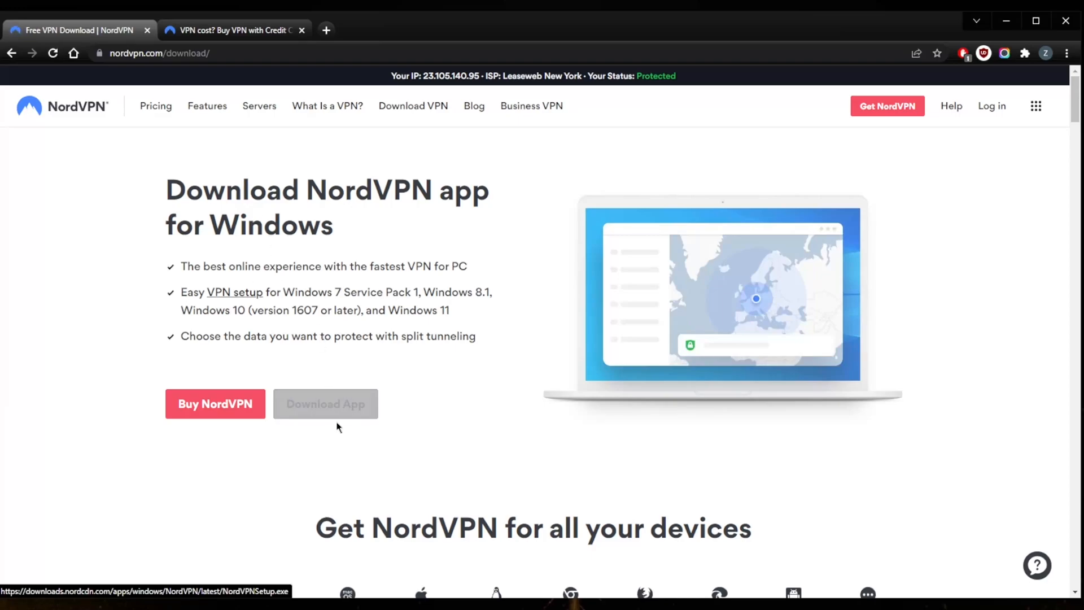
pyautogui.click(325, 404)
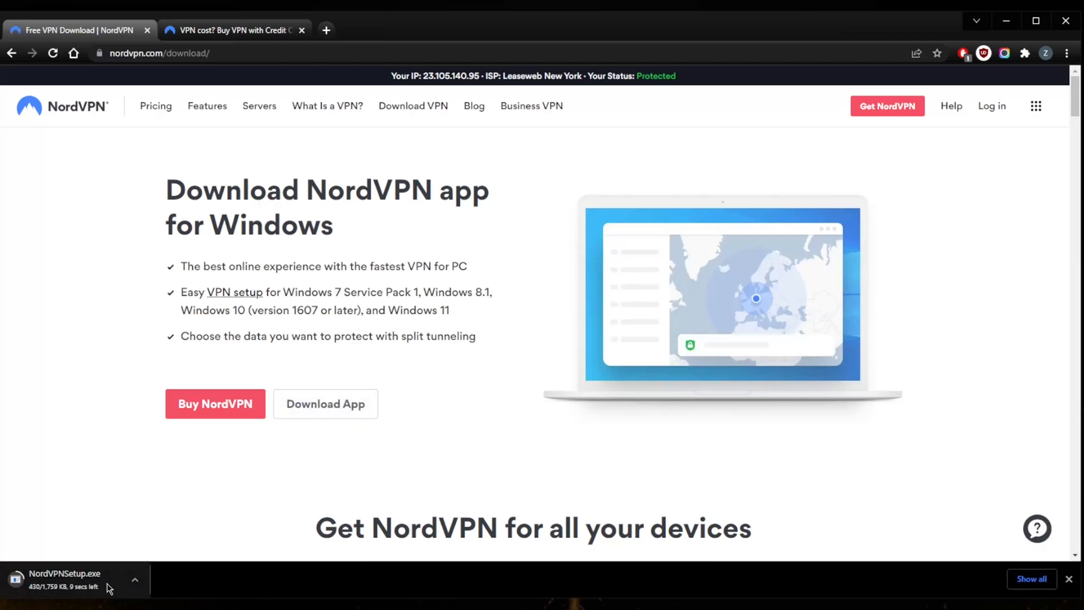
# Cancel the NordVPNSetup.exe download from the downloads bar options.
pyautogui.click(136, 579)
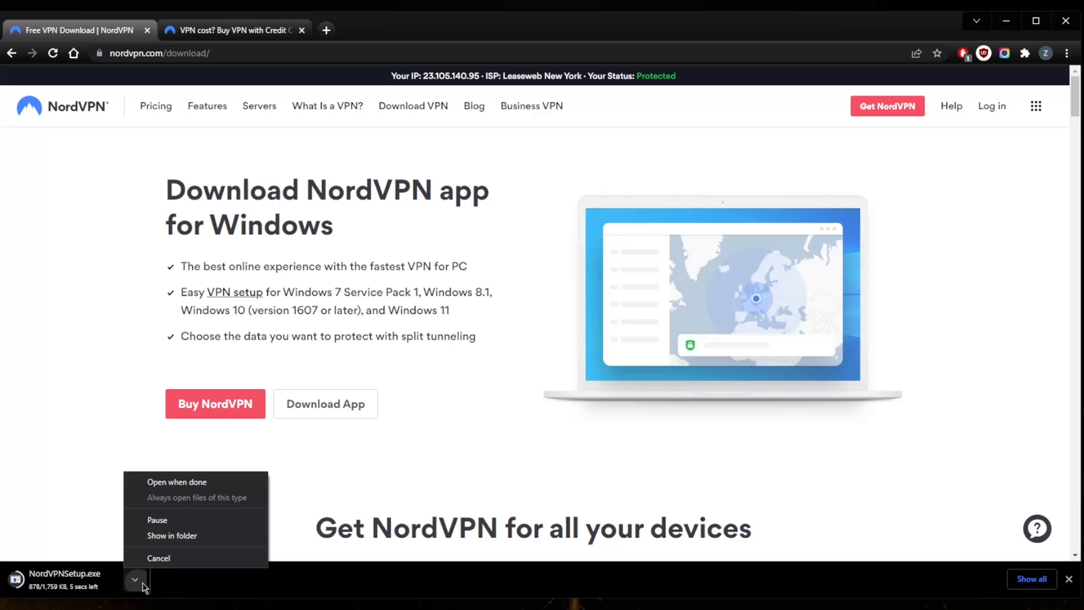
pyautogui.click(158, 558)
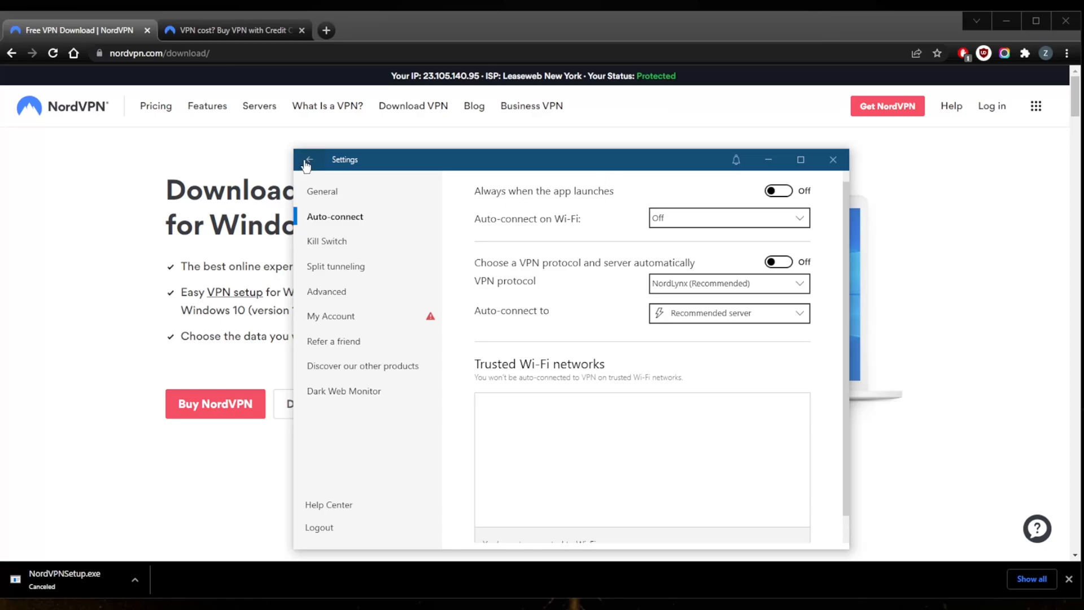
# Return from auto-connect settings to the VPN map, connected to United States #9216.
pyautogui.click(307, 160)
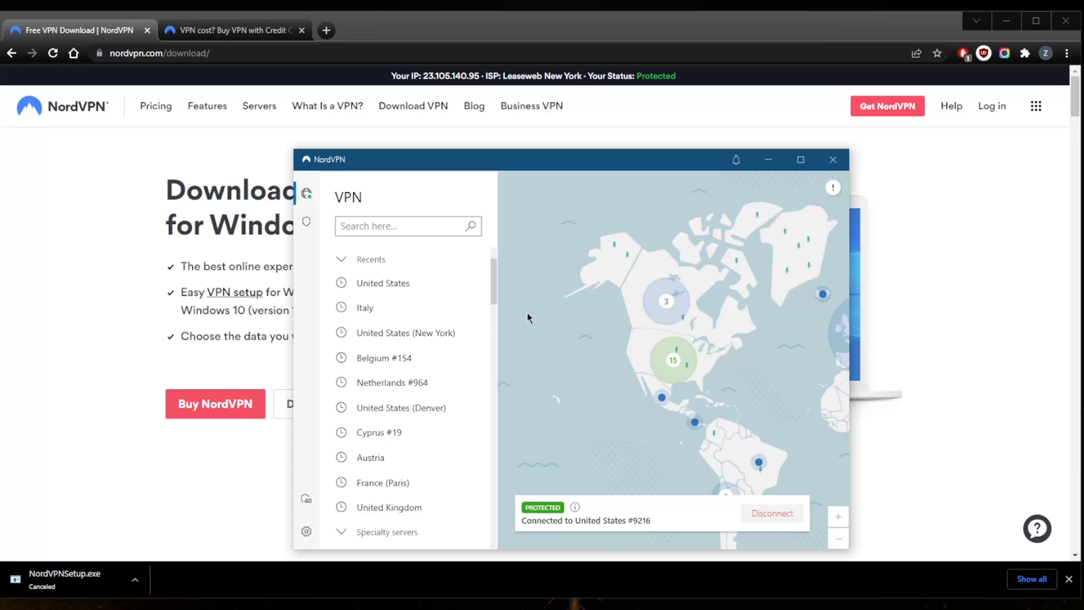
pyautogui.moveTo(709, 366)
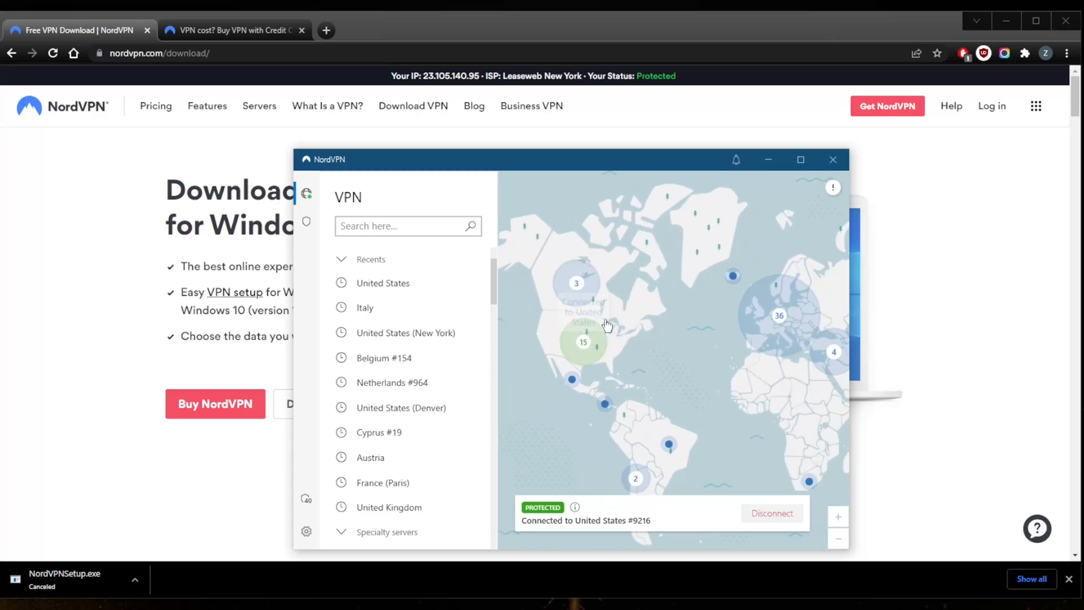
pyautogui.moveTo(242, 160)
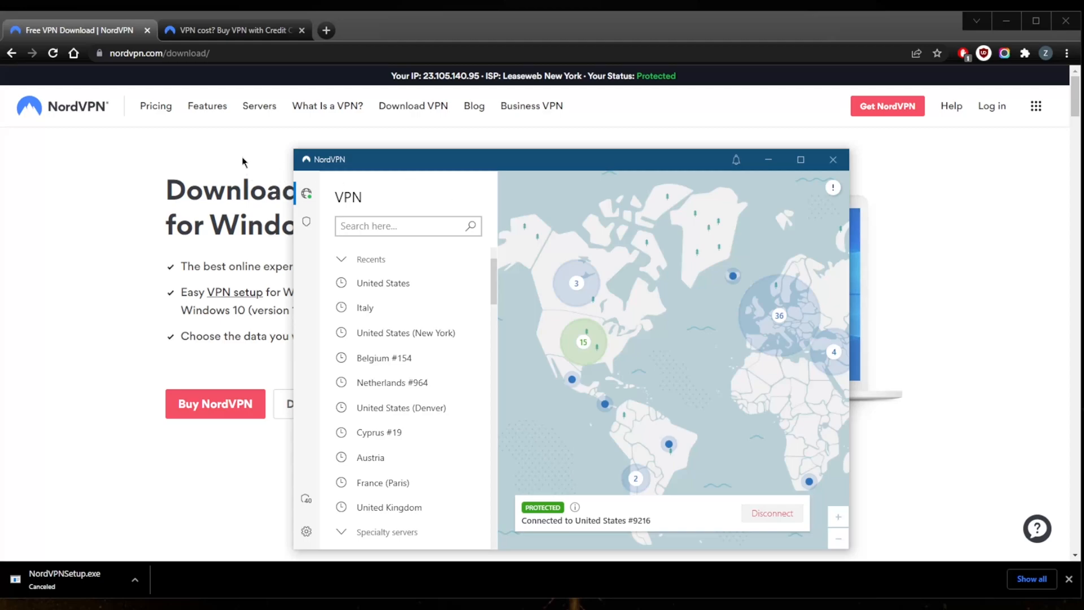
pyautogui.moveTo(636, 339)
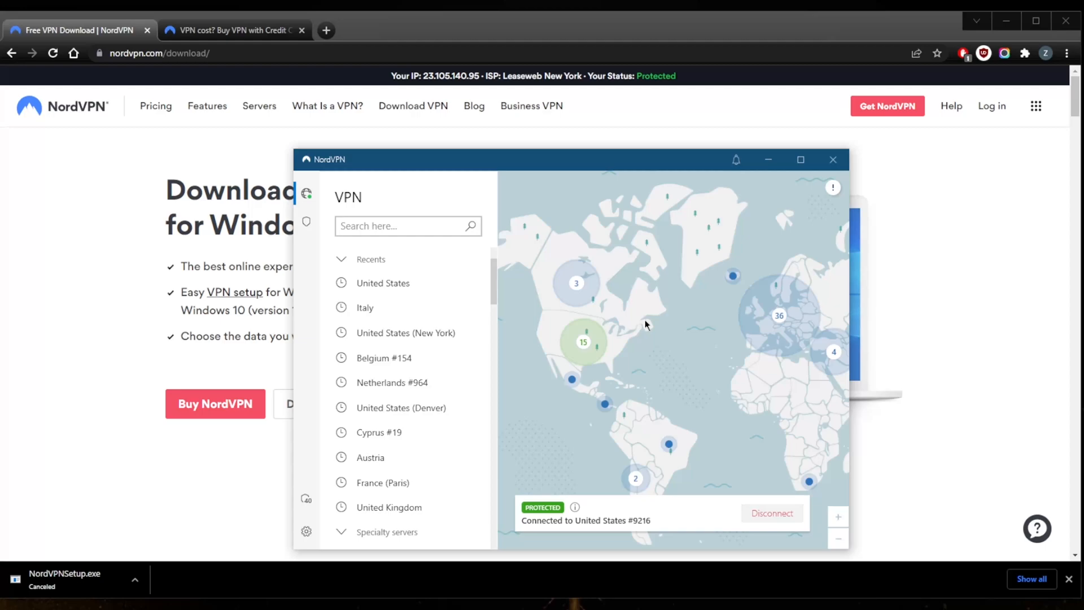
pyautogui.moveTo(650, 349)
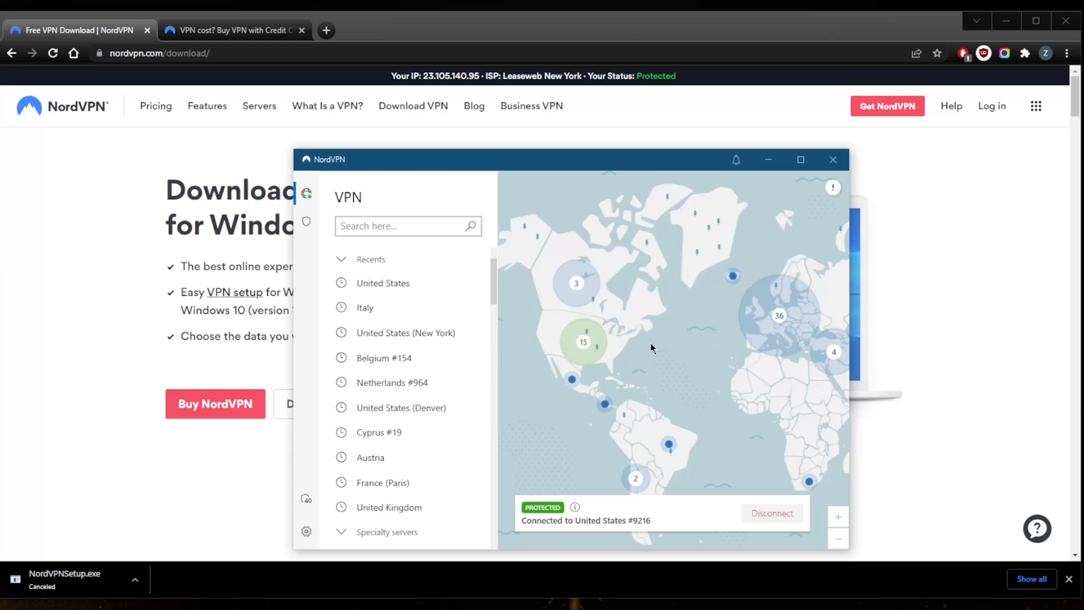
pyautogui.moveTo(647, 339)
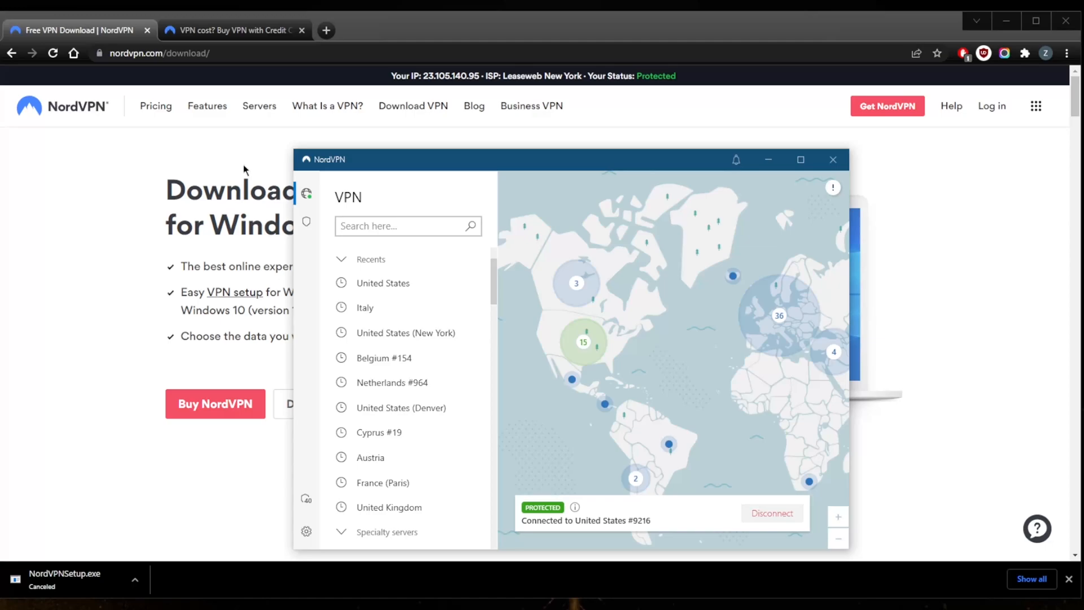
# Close the app window and choose Other in the 'Get NordVPN for all your devices' list.
pyautogui.click(832, 160)
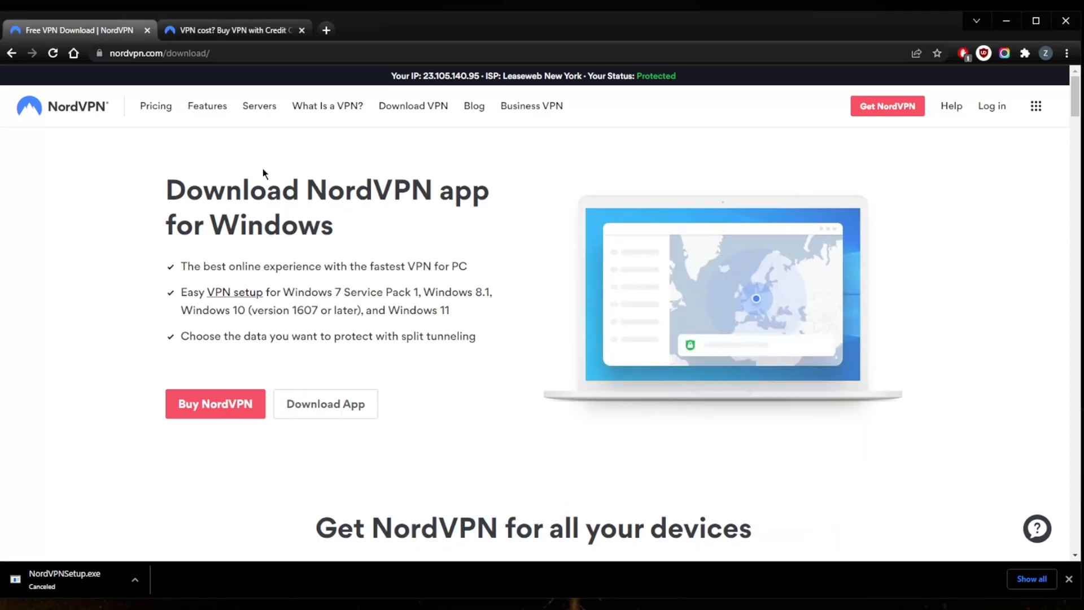
pyautogui.moveTo(481, 339)
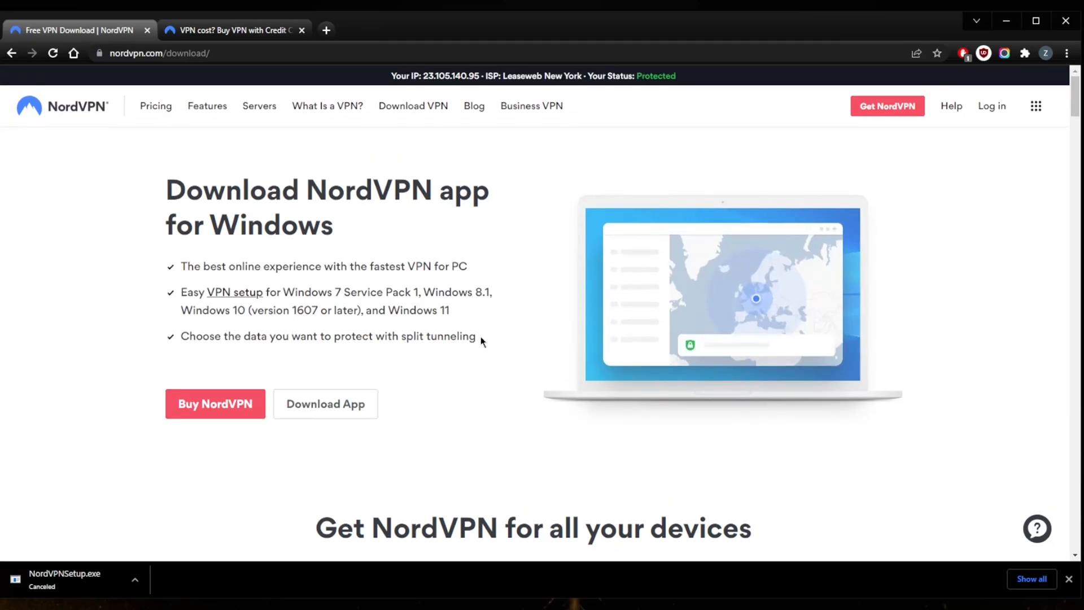
pyautogui.scroll(-3)
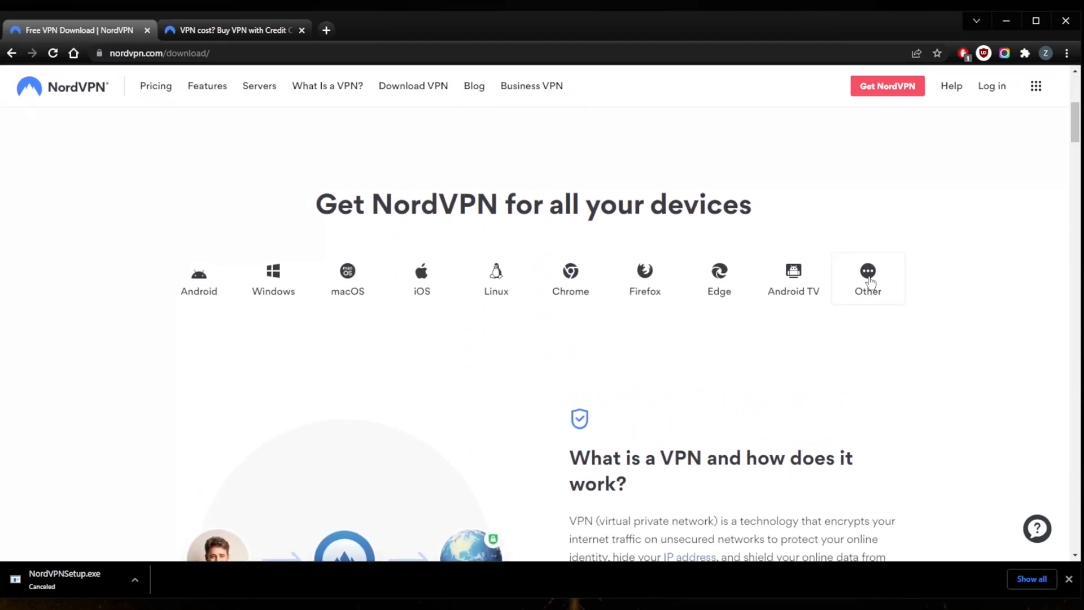
pyautogui.click(867, 279)
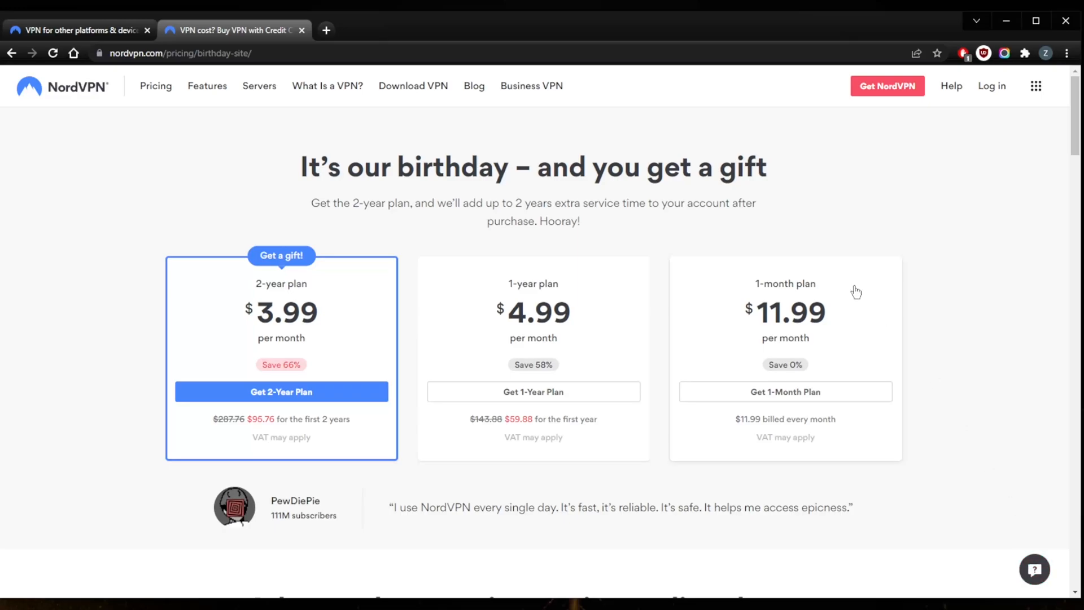
pyautogui.moveTo(734, 253)
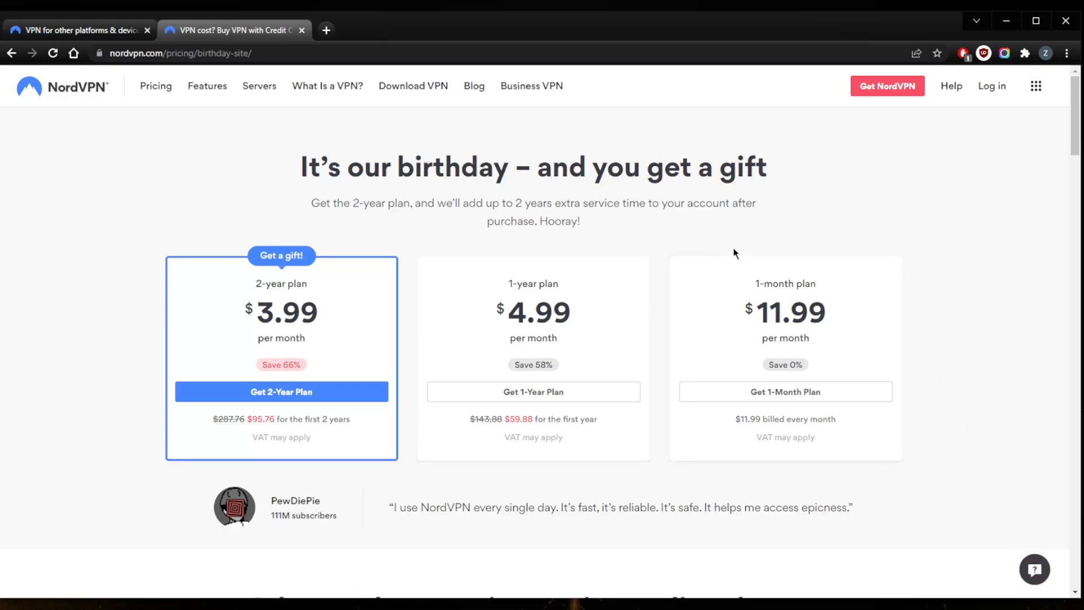
pyautogui.moveTo(647, 234)
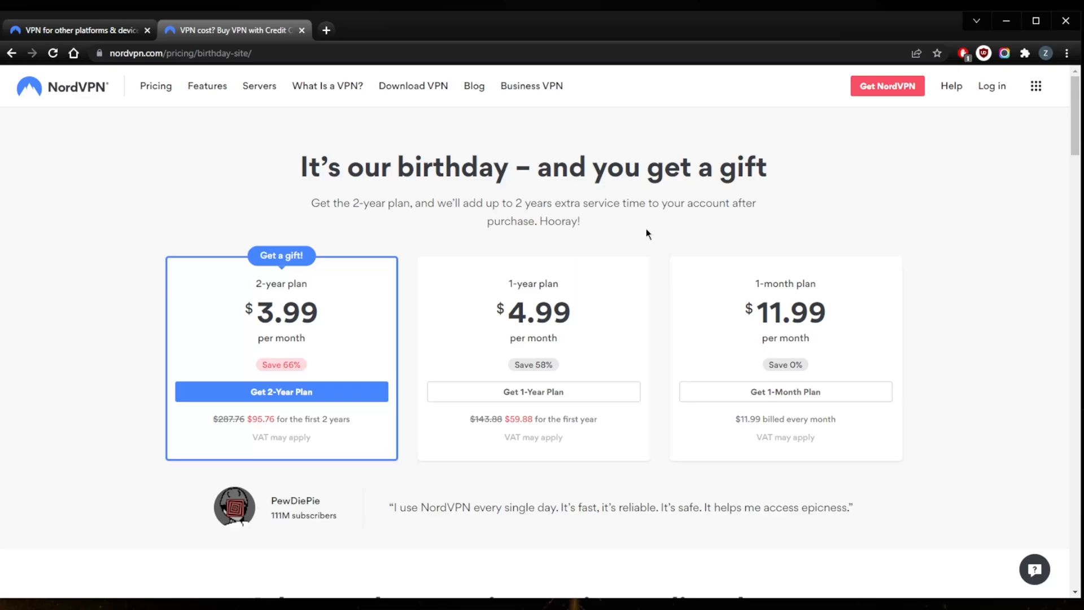
pyautogui.moveTo(584, 229)
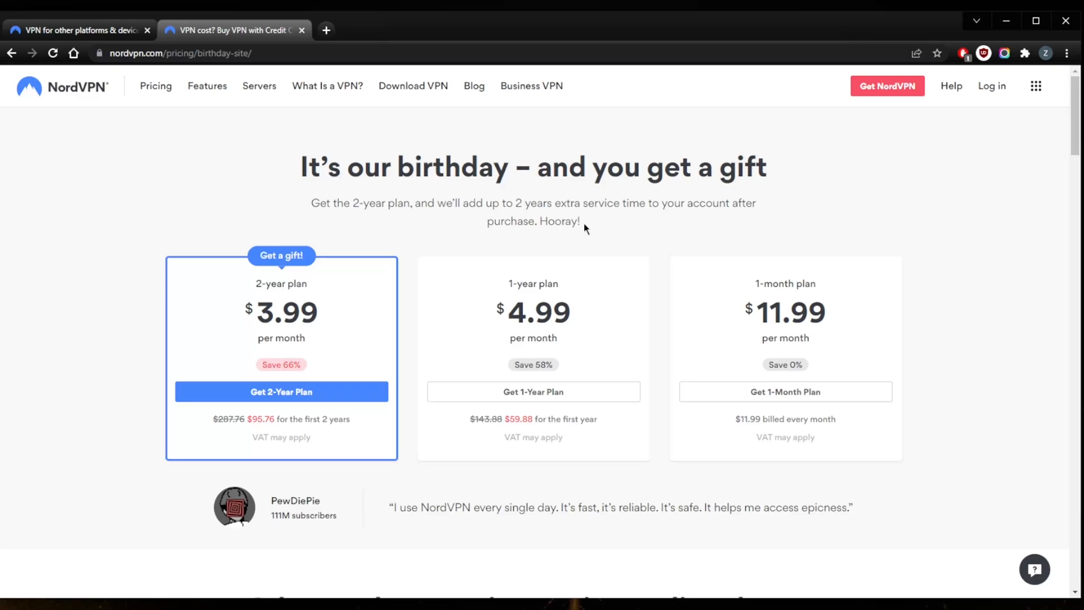
pyautogui.moveTo(581, 225)
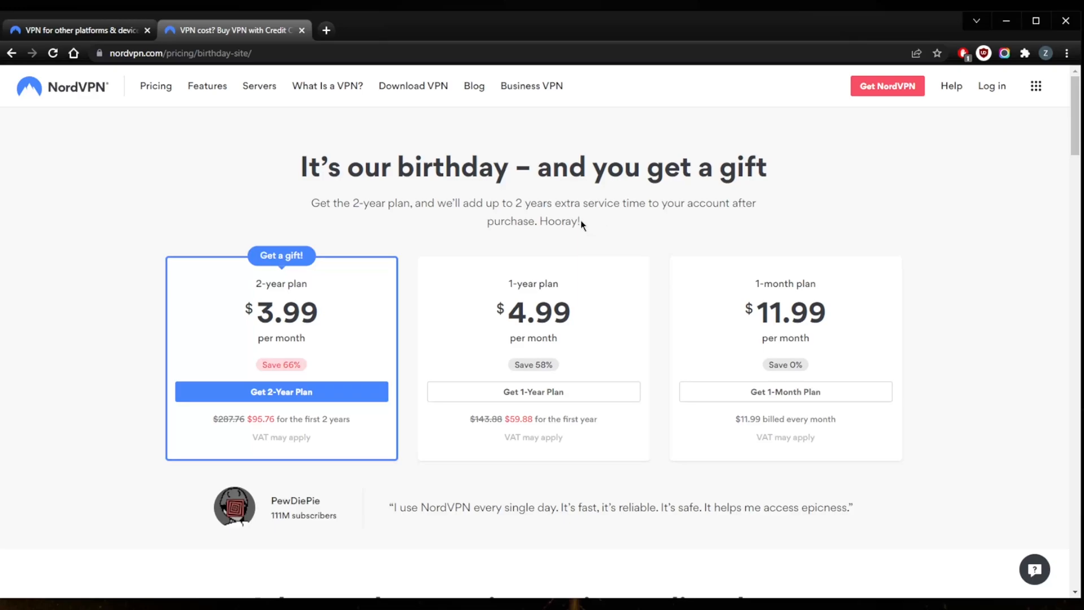